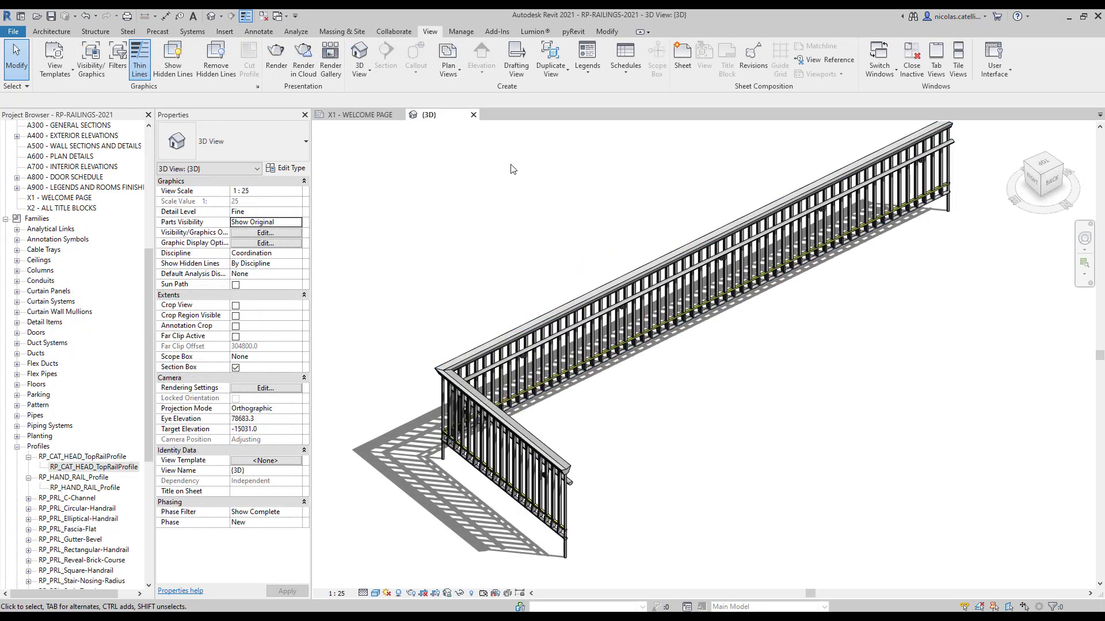
Start a new family from the Metric Railing Termination.rft template
click(13, 31)
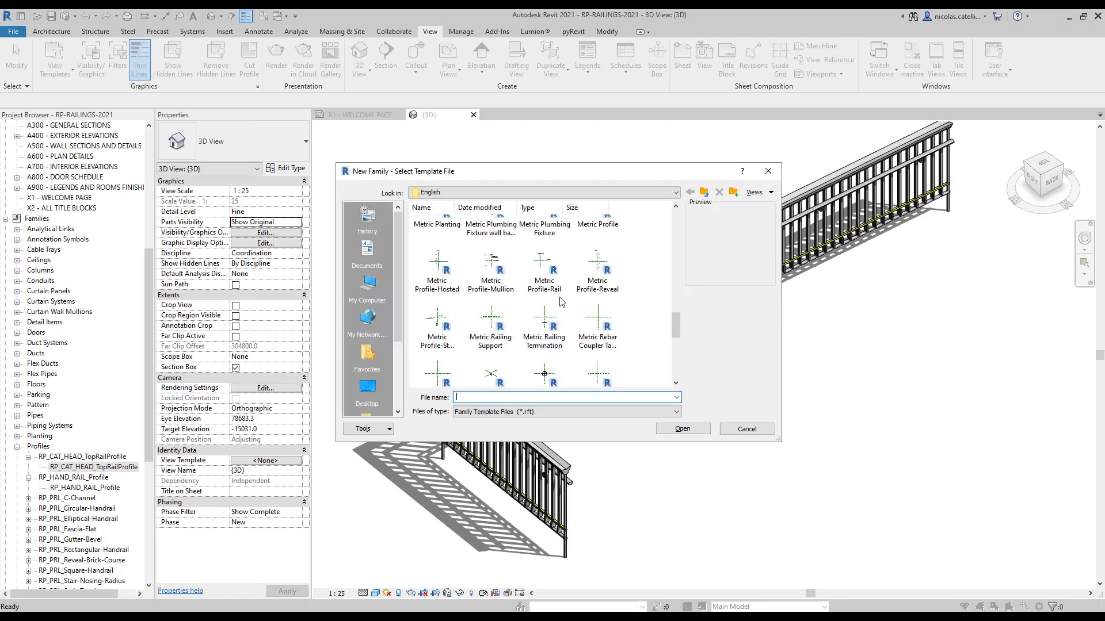
click(543, 325)
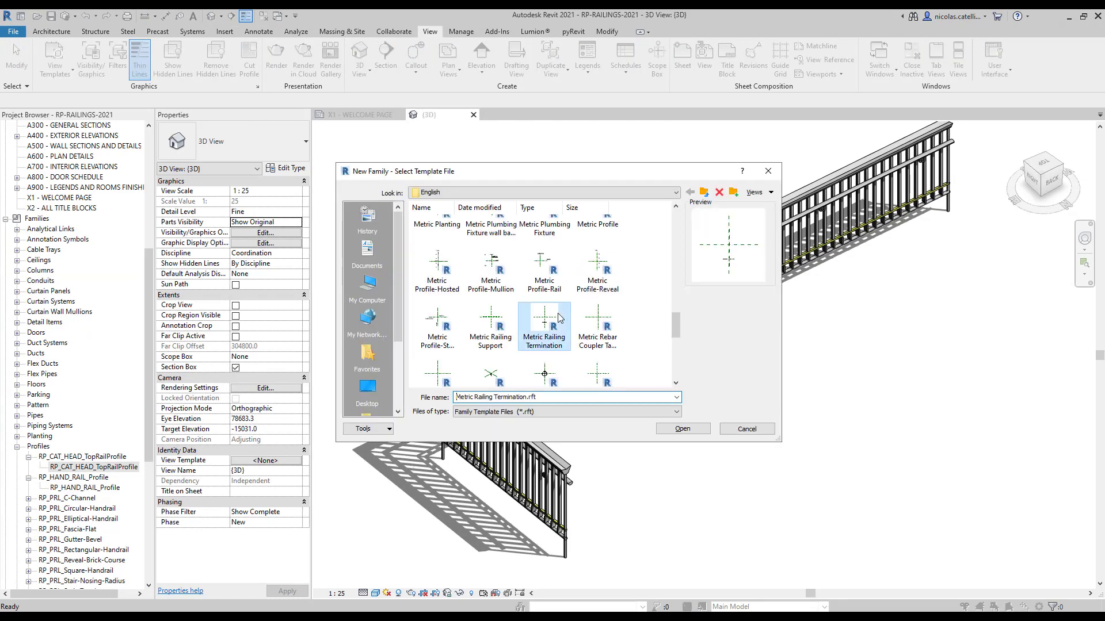
click(680, 428)
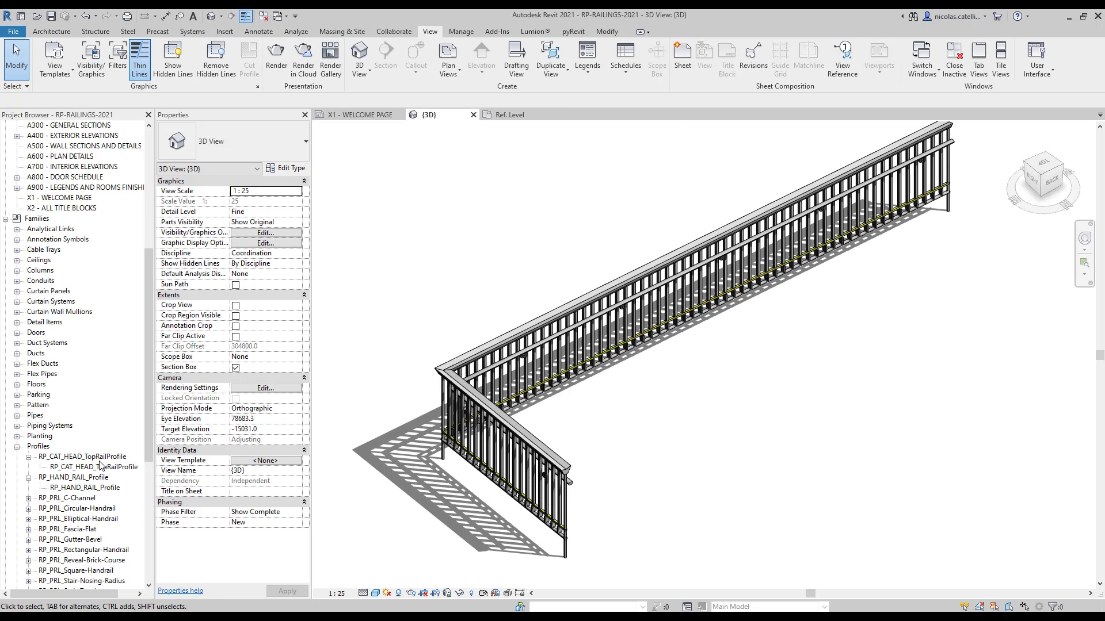
Edit RP_CAT_HEAD_TopRailProfile and load it into Family2 only
right_click(81, 457)
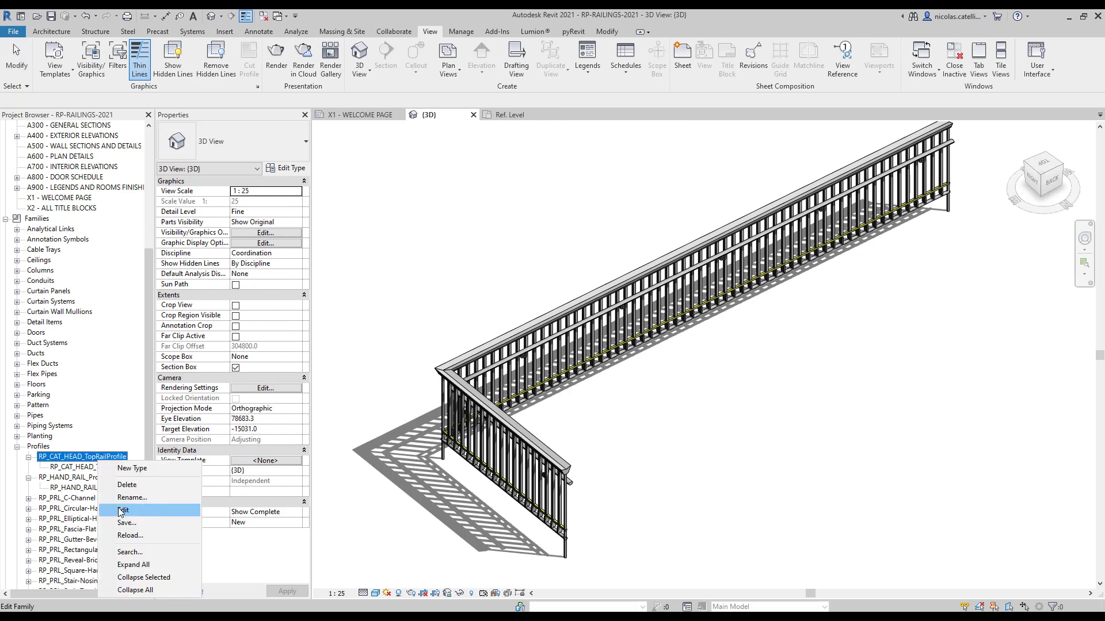
mouse_move(124, 512)
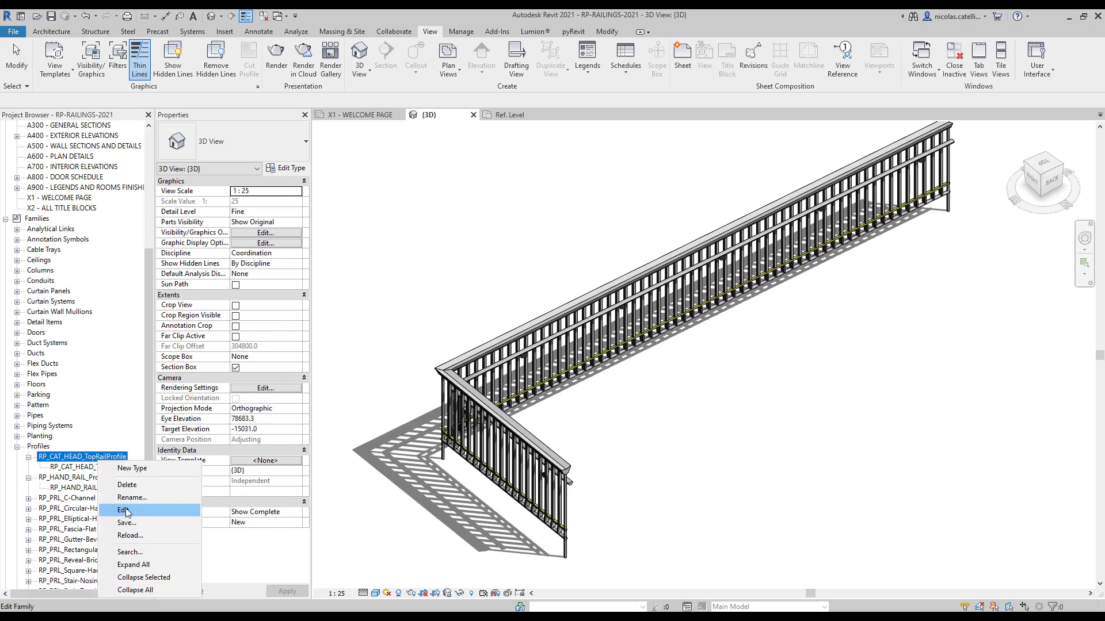
click(125, 510)
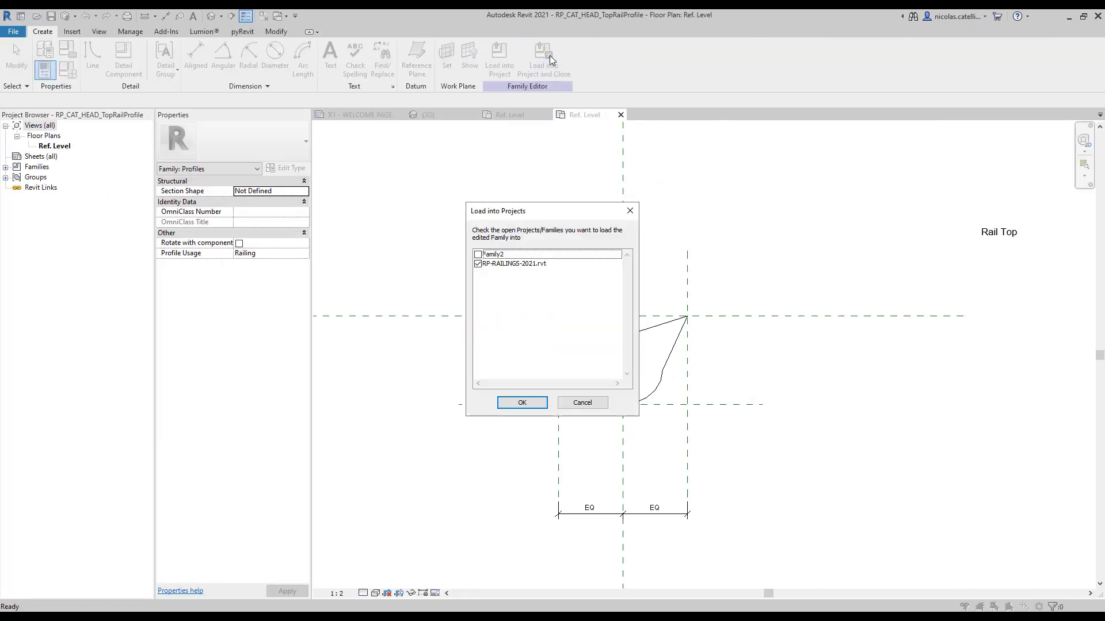
click(495, 254)
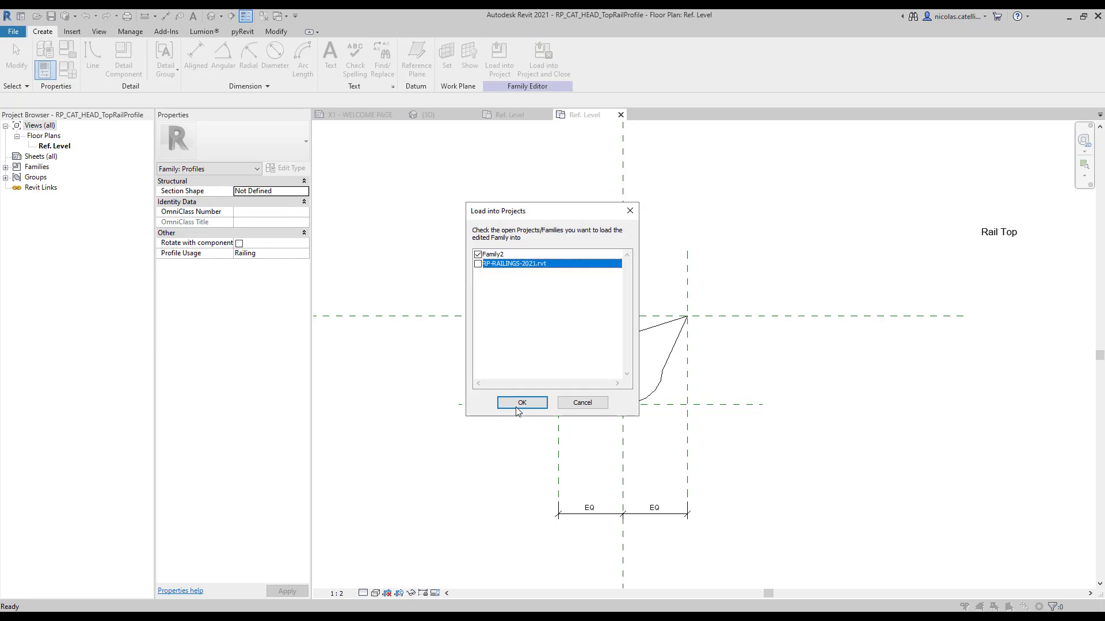
click(520, 403)
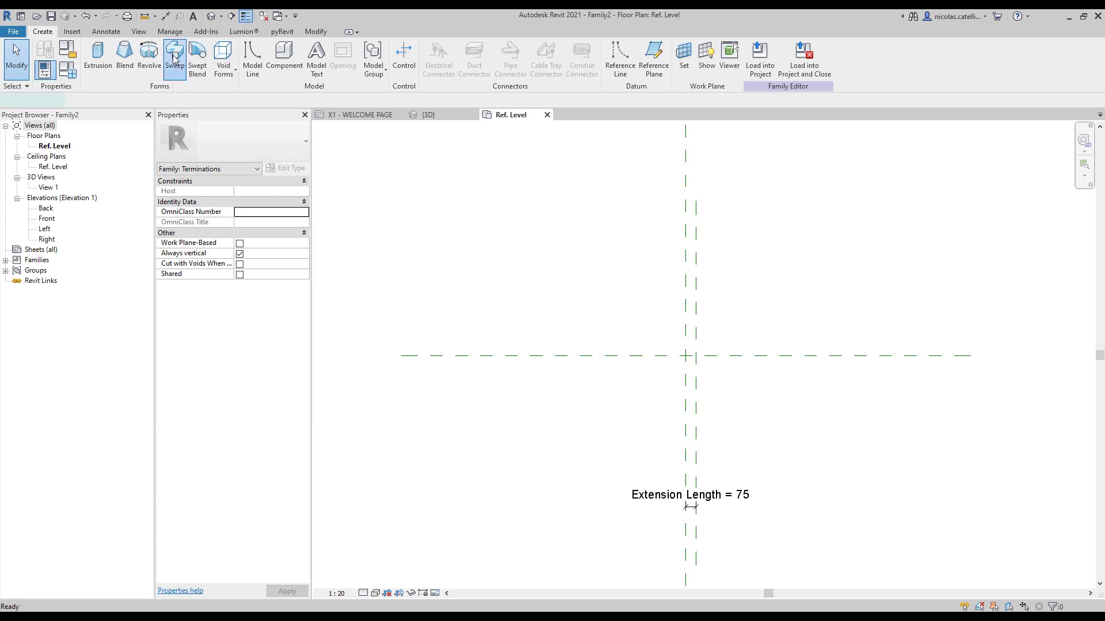
Create a sweep along a sketched path using the RP_CAT_HEAD_TopRailProfile profile
click(174, 56)
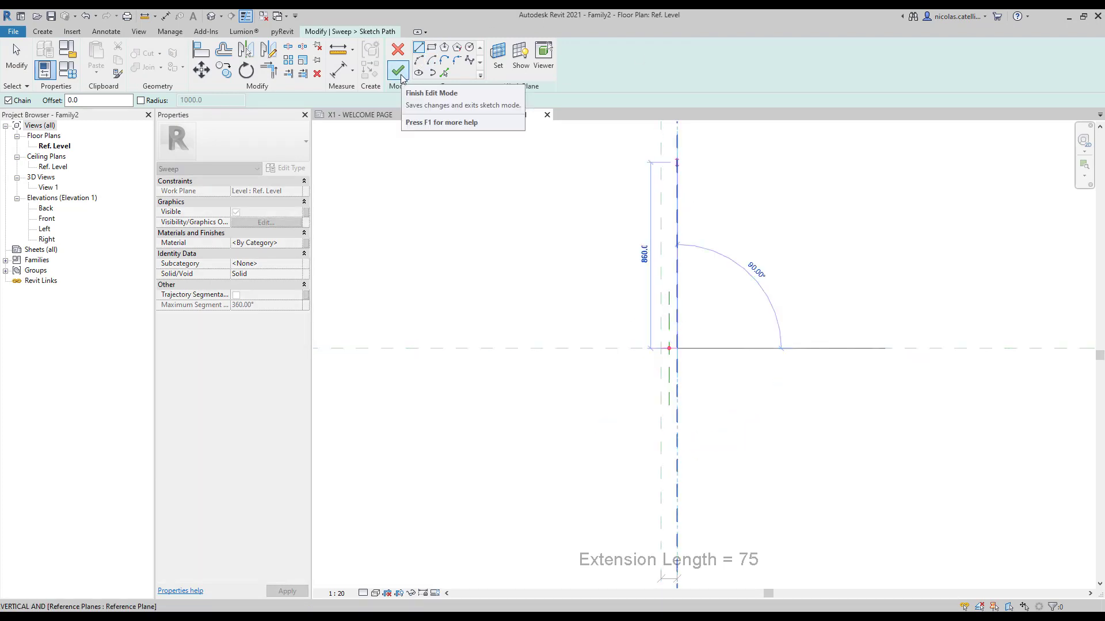
click(397, 72)
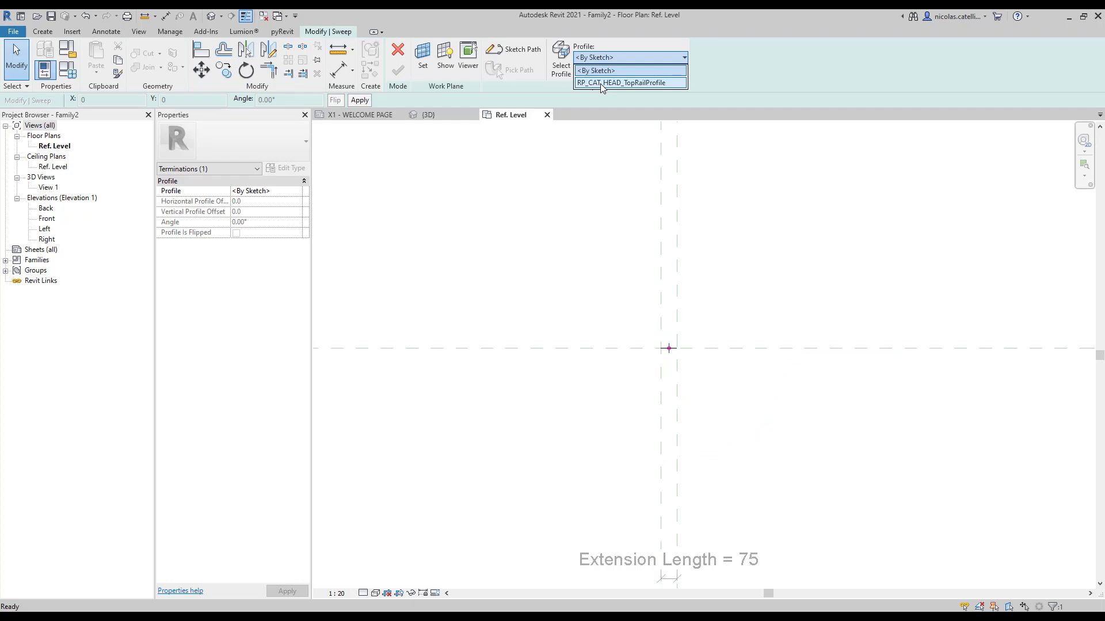
click(623, 83)
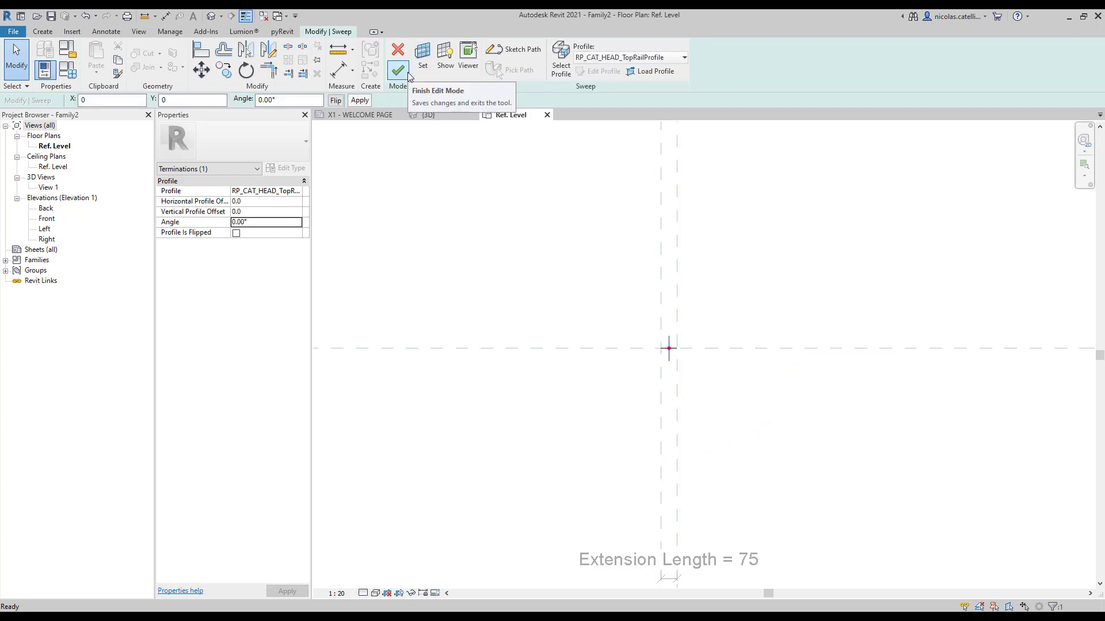
click(398, 54)
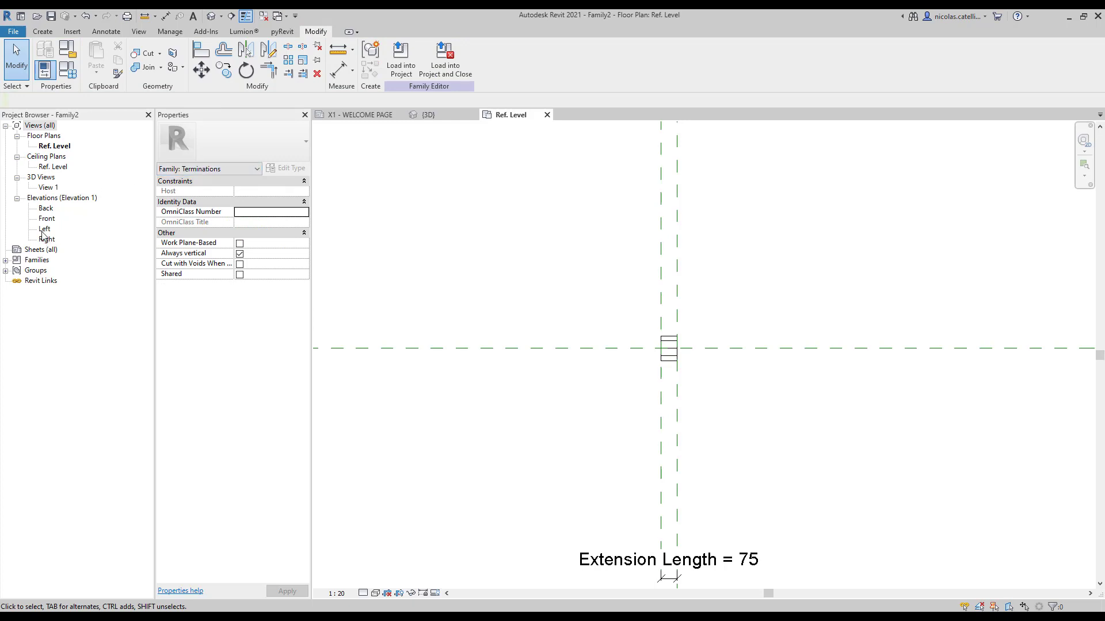
In the Left elevation, start a revolve with its axis on the centreline and boundary lines tracing the profile's left half
double_click(45, 228)
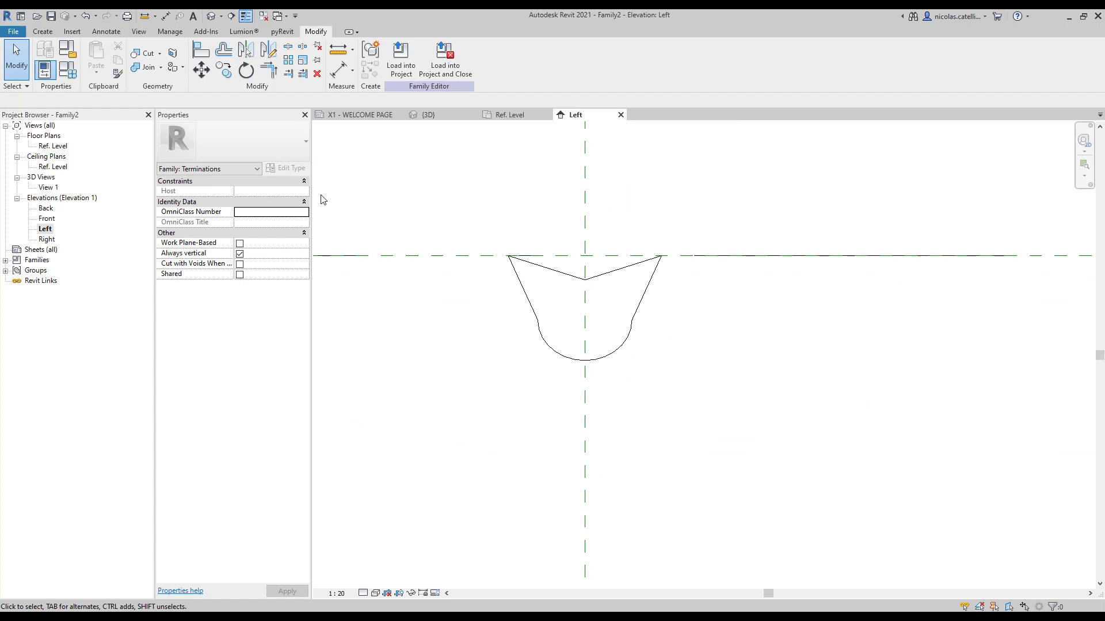
click(43, 31)
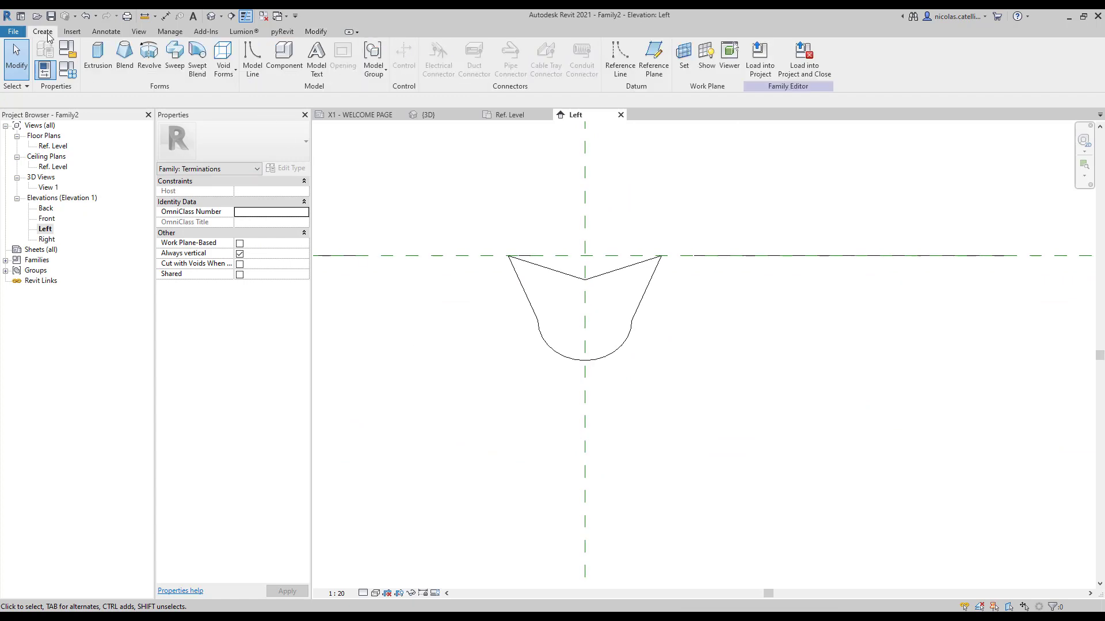
click(148, 58)
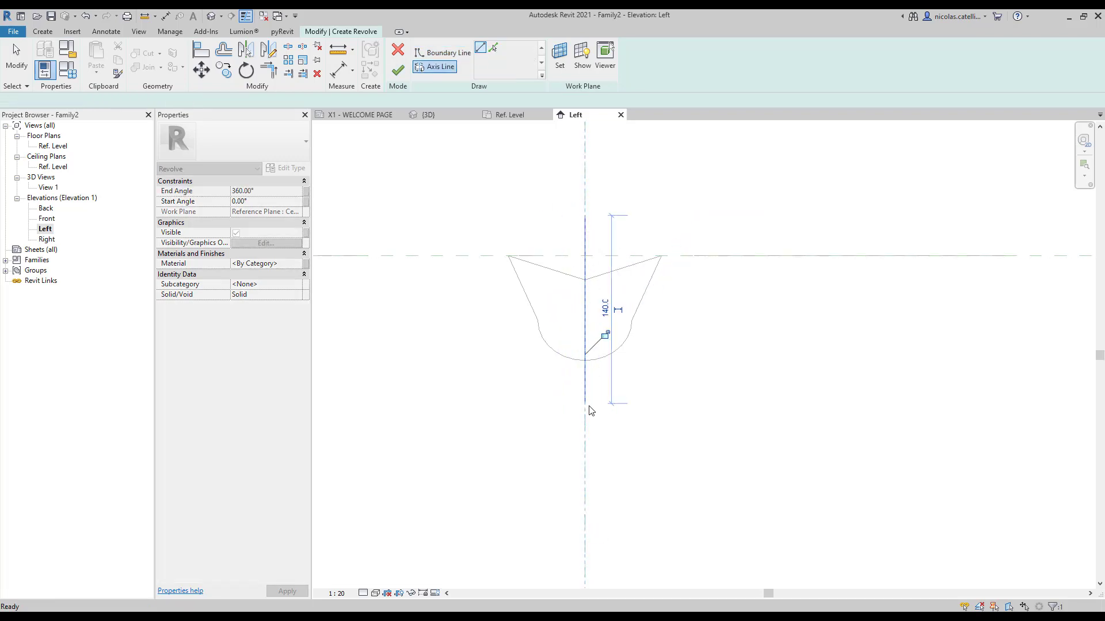
click(447, 53)
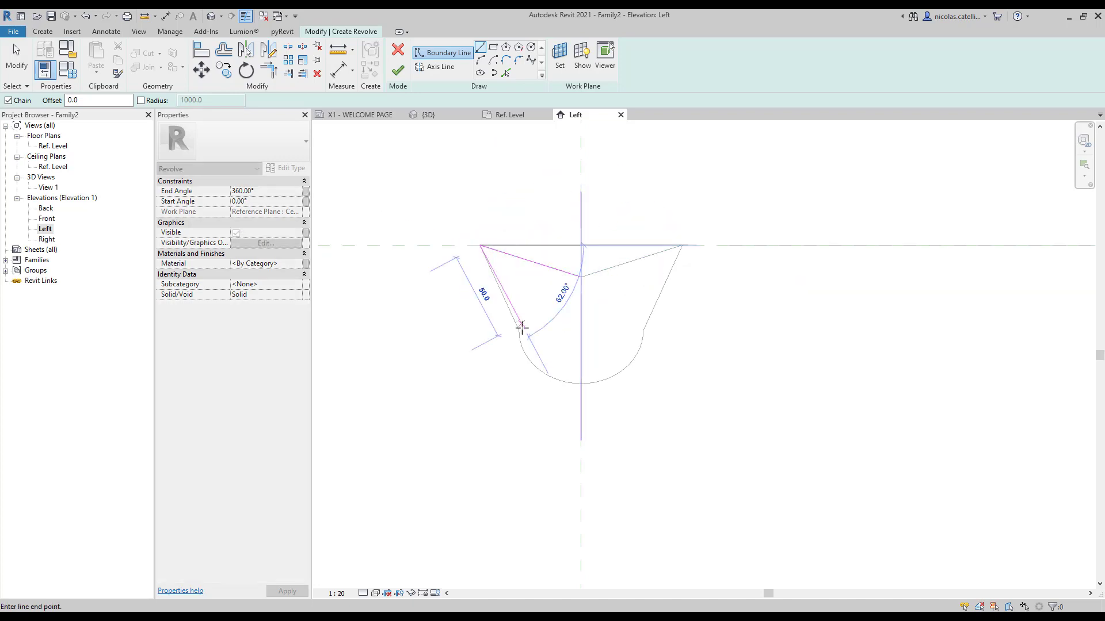
click(578, 332)
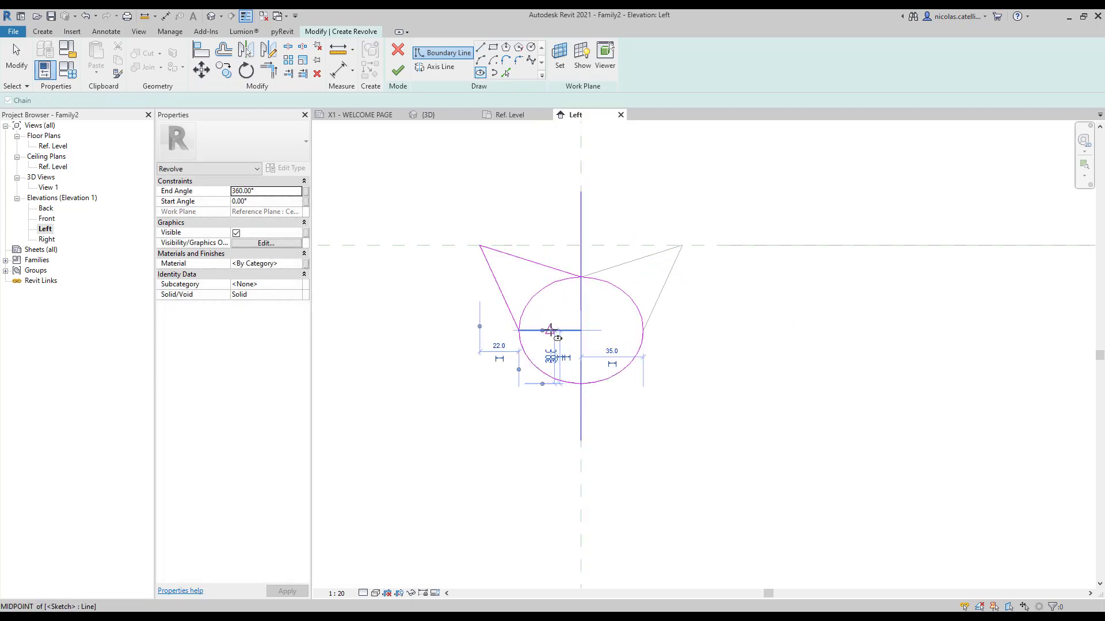
click(15, 56)
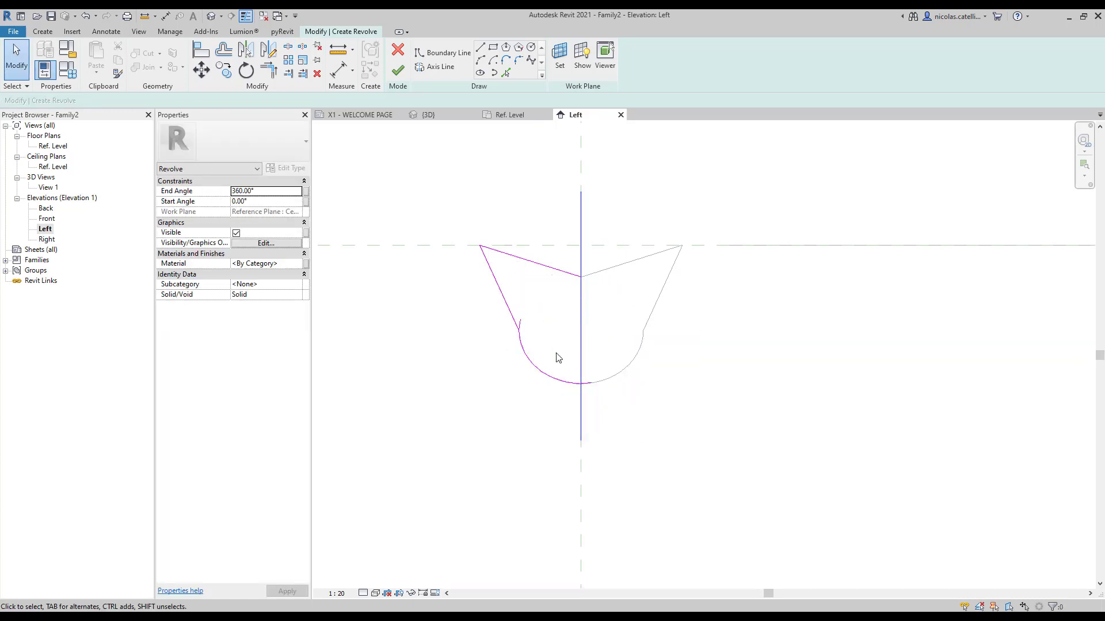
Set the revolve's end angle to -180.00 and view the half-turn solid in 3D
click(554, 359)
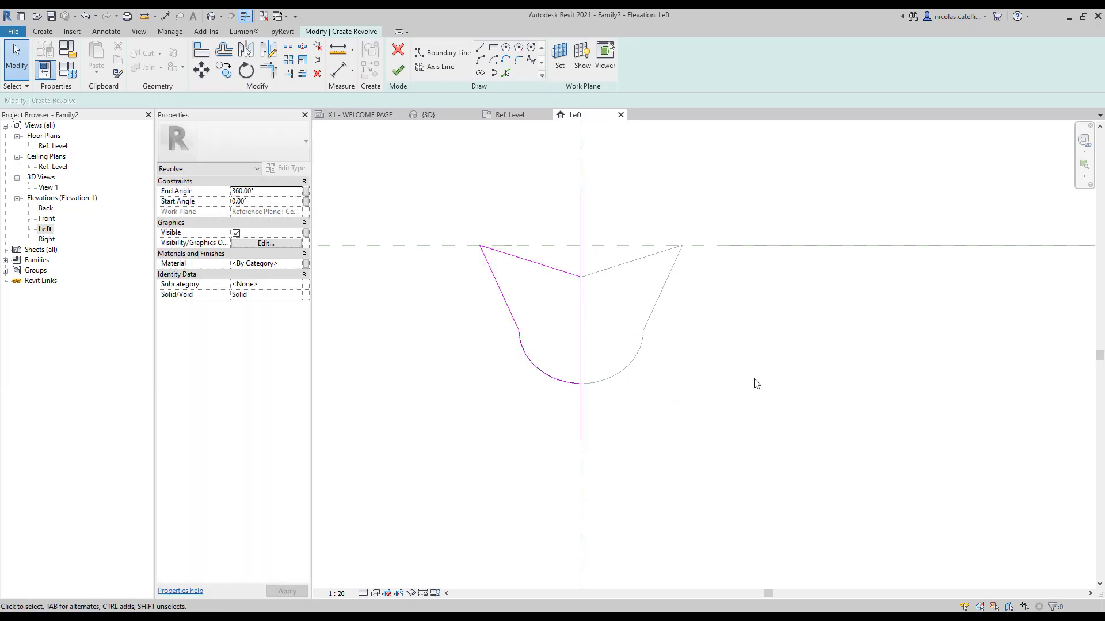
click(477, 47)
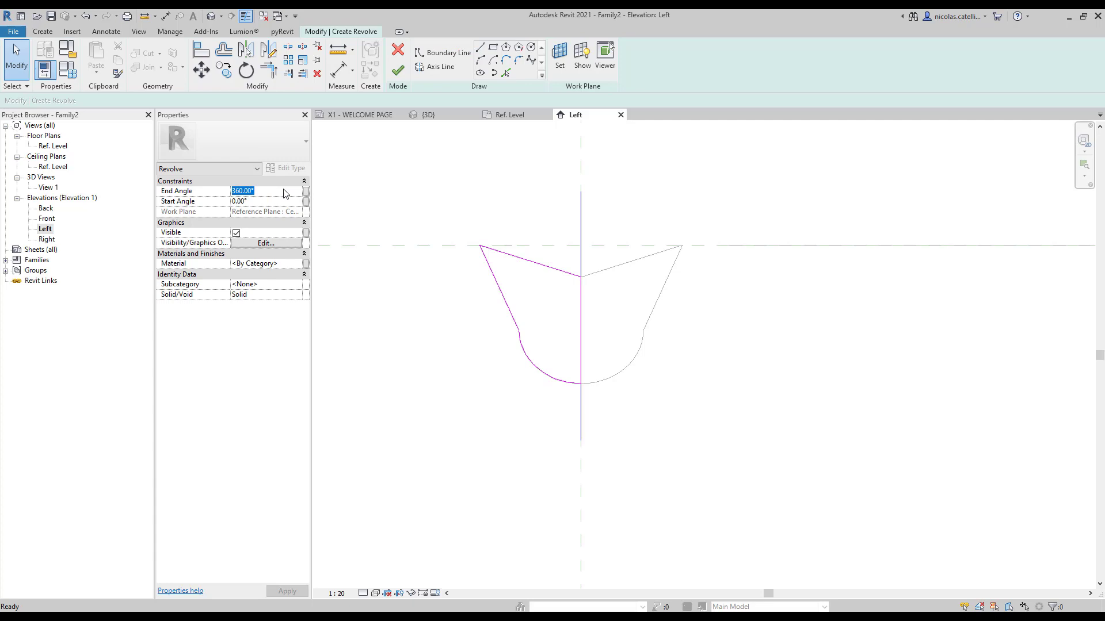
text(-180.00)
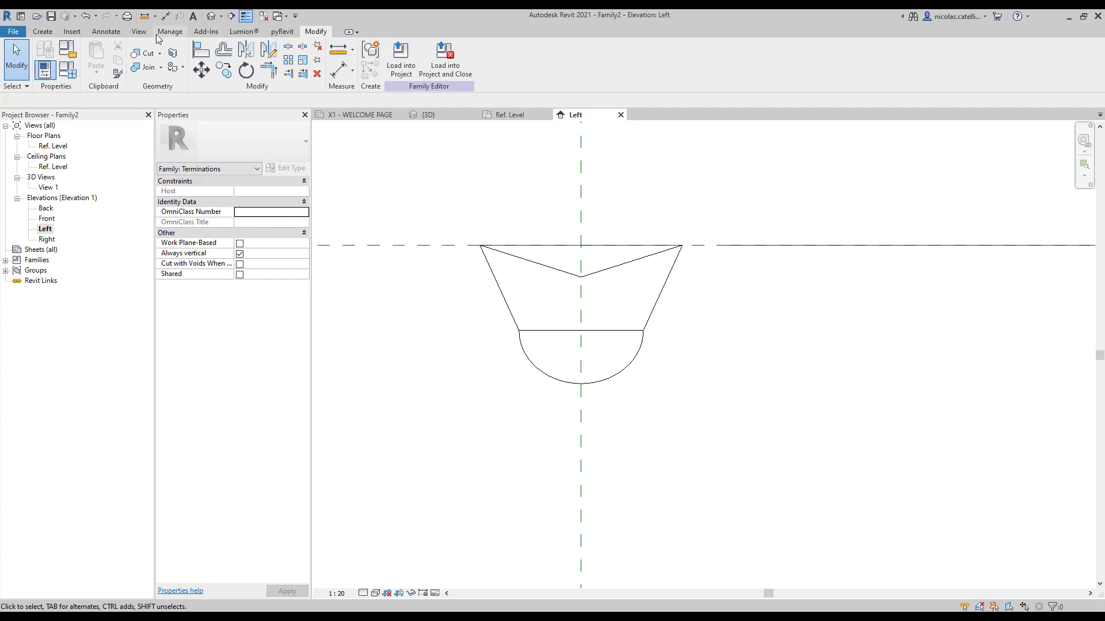
click(427, 114)
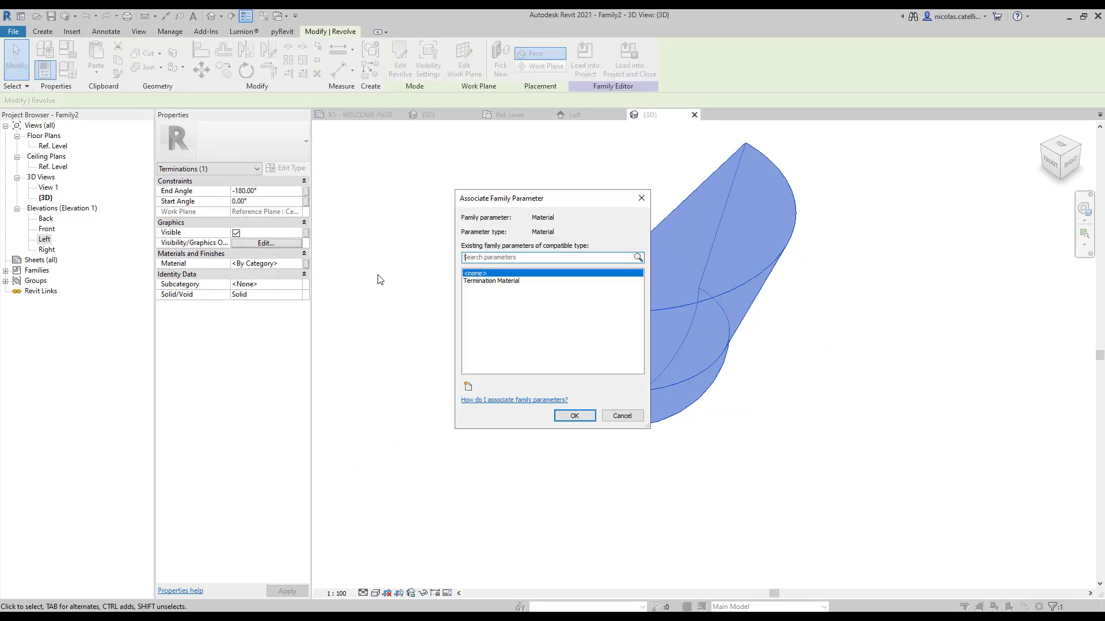
Link the material to Termination Material and move the revolve onto the reference plane intersection in Front elevation
click(492, 280)
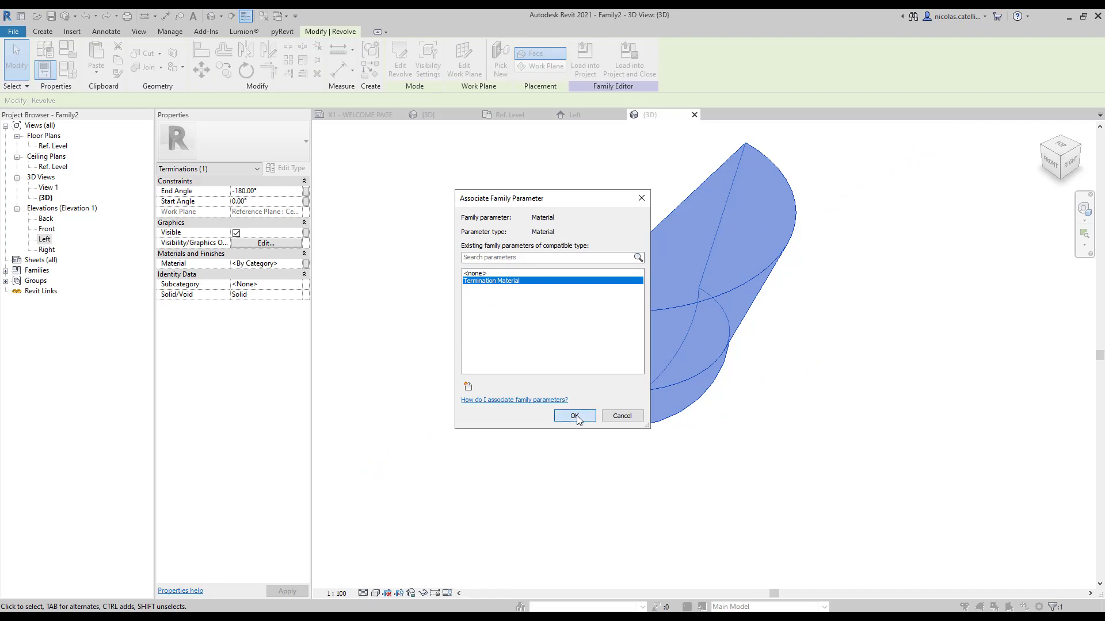
click(574, 415)
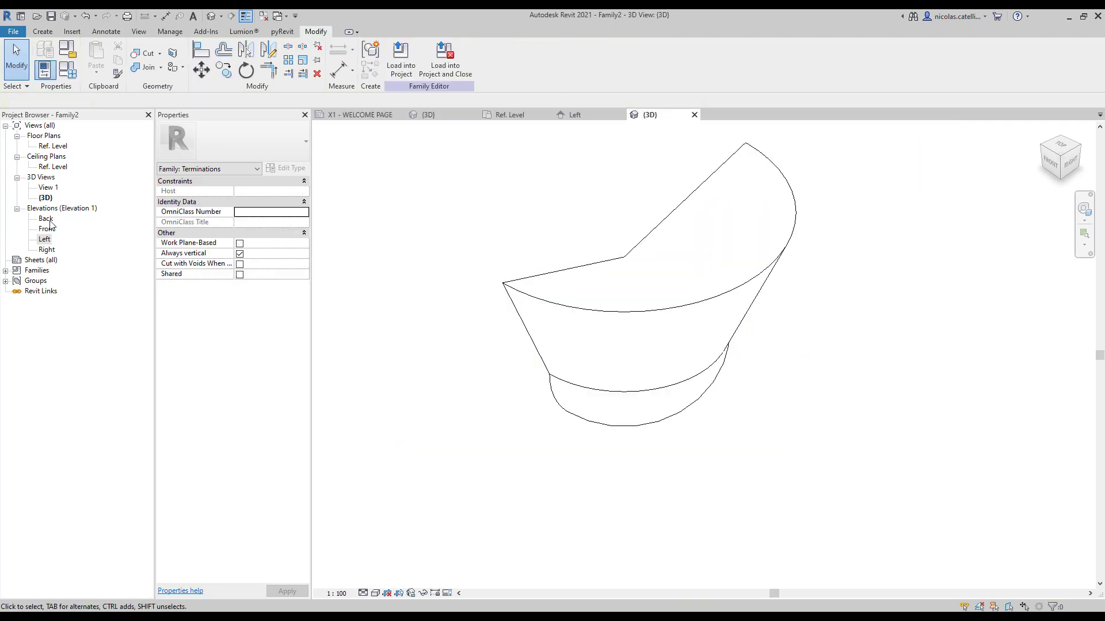
double_click(46, 228)
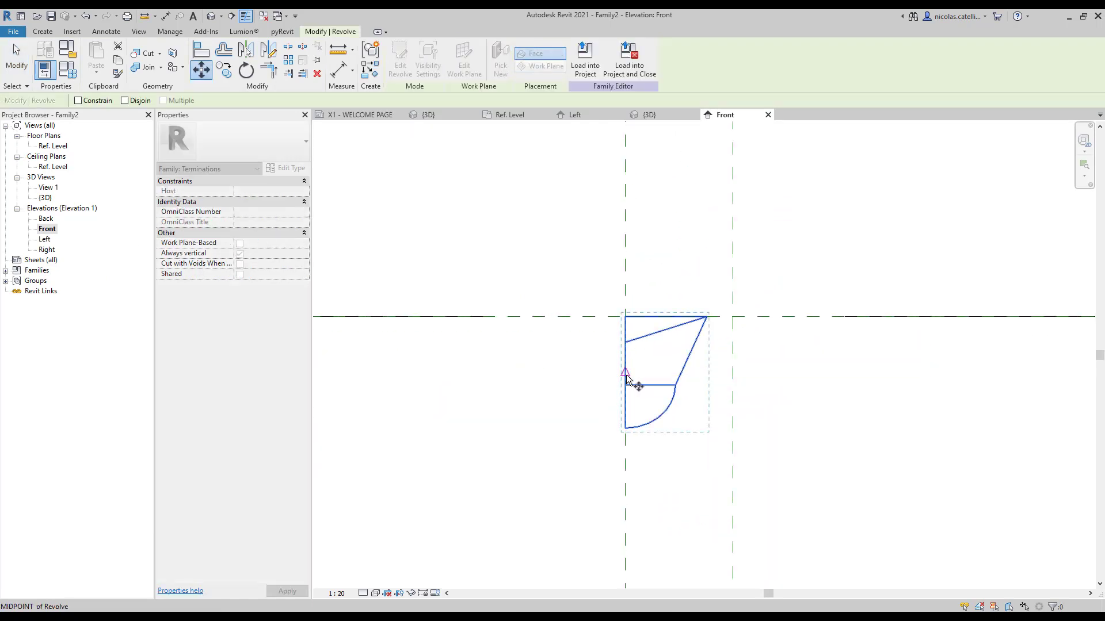
drag(626, 371, 624, 319)
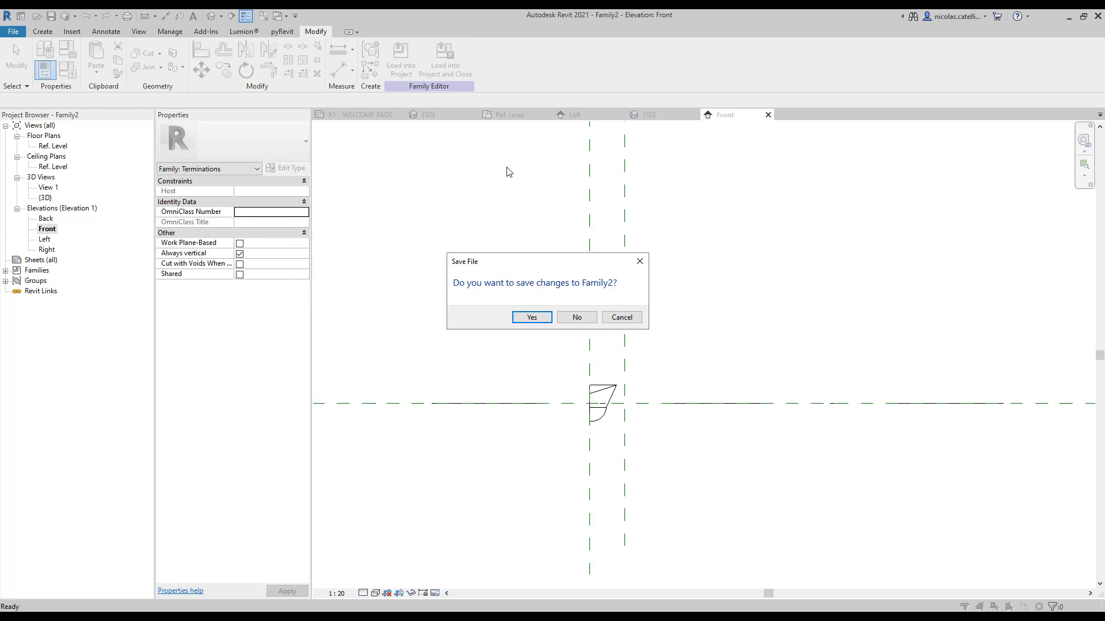
Load the termination family into the railings project and close it, saving changes
click(532, 317)
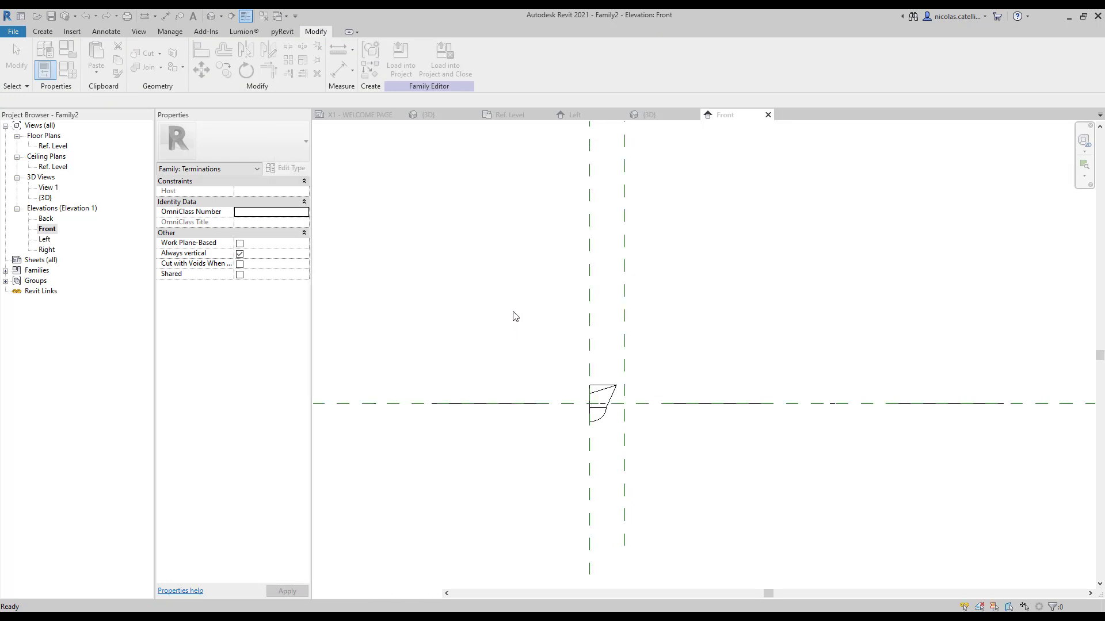
click(362, 114)
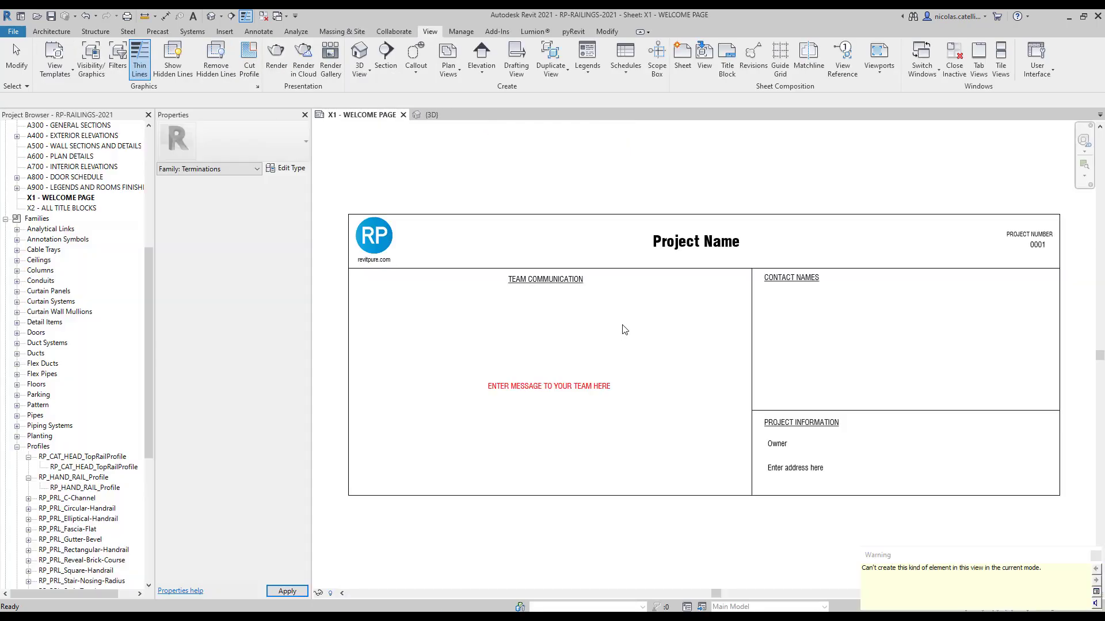
Set the top rail type's Beginning/Bottom Termination to TOP-RAIL-TERMINATION in the railing's type properties
click(426, 114)
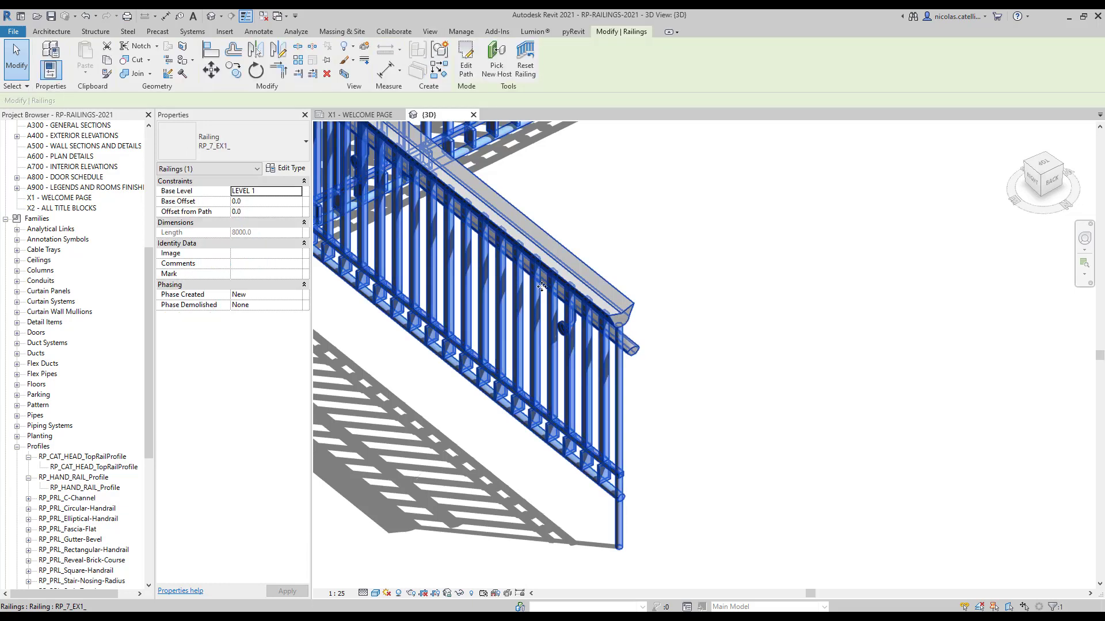
click(287, 168)
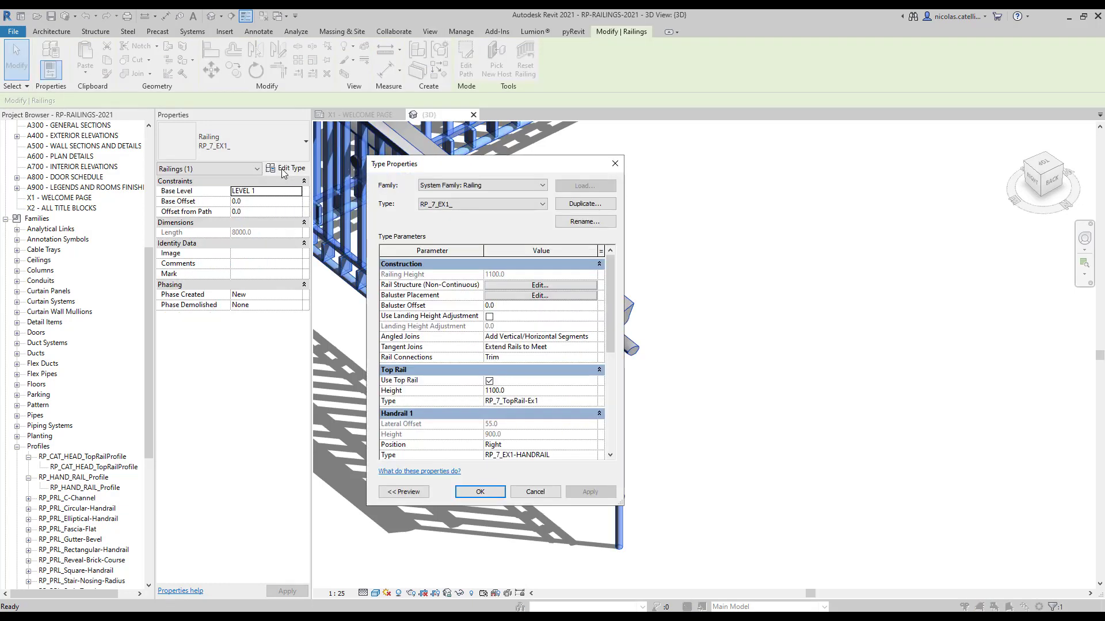
scroll(down, 3)
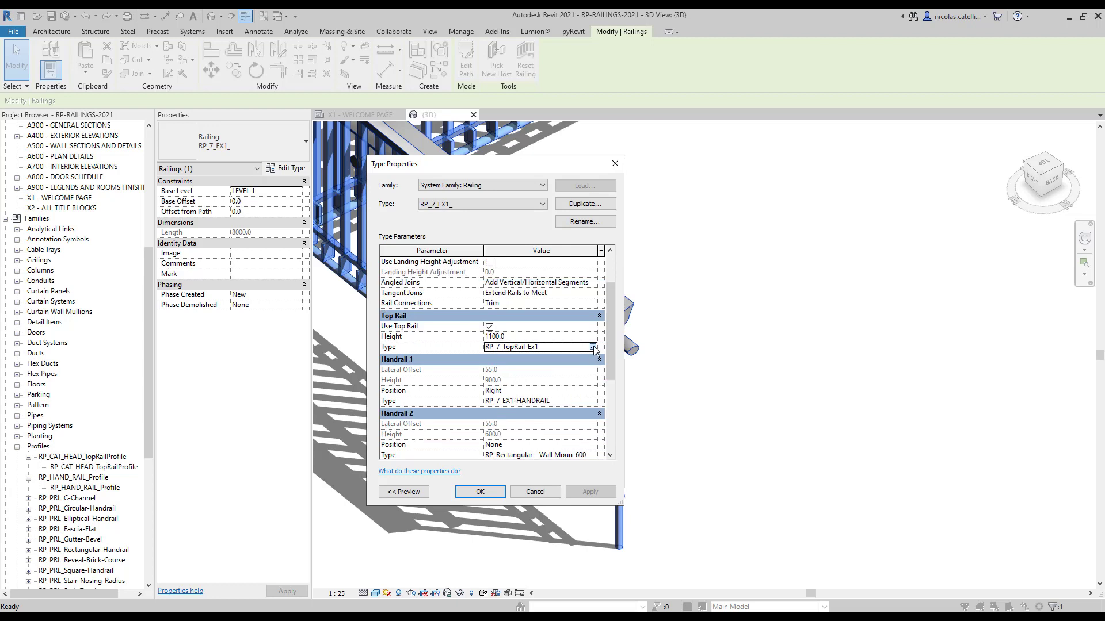
click(594, 348)
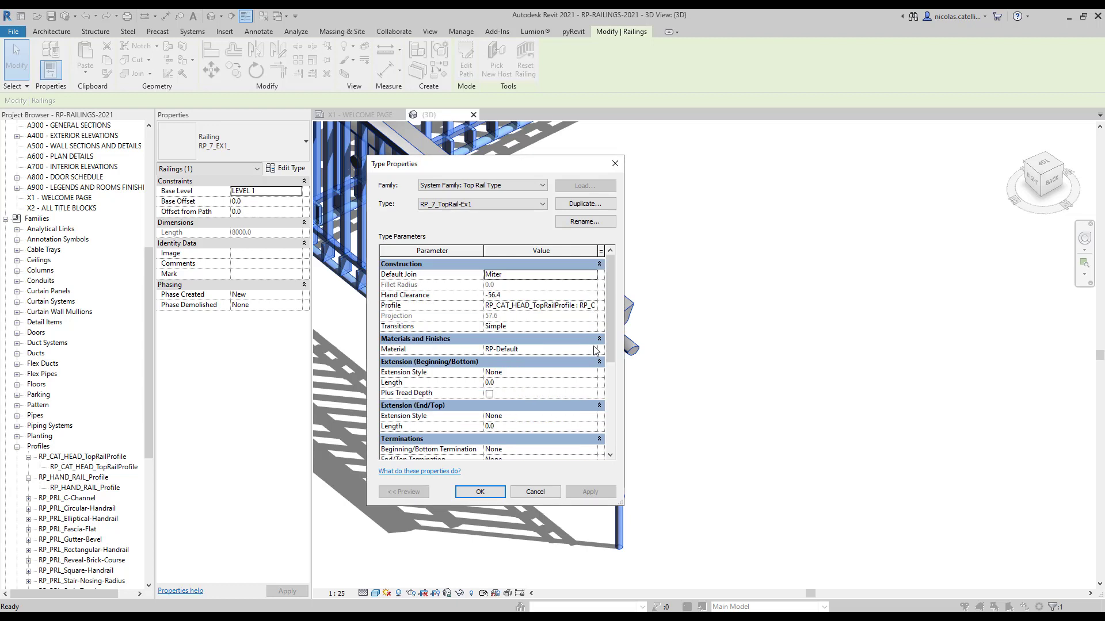
click(597, 395)
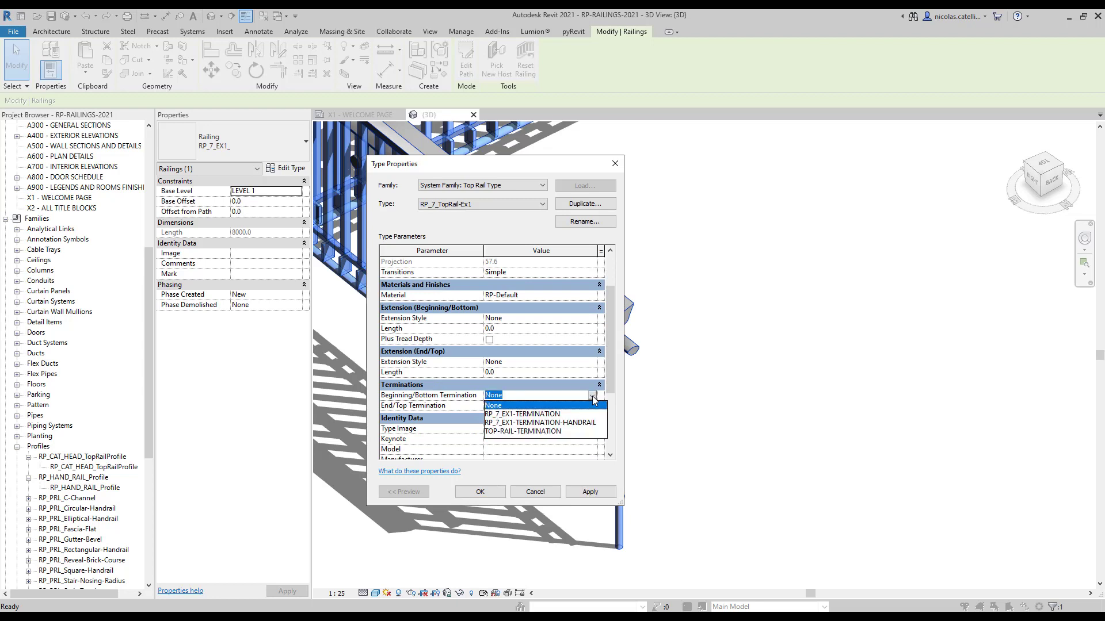
click(524, 430)
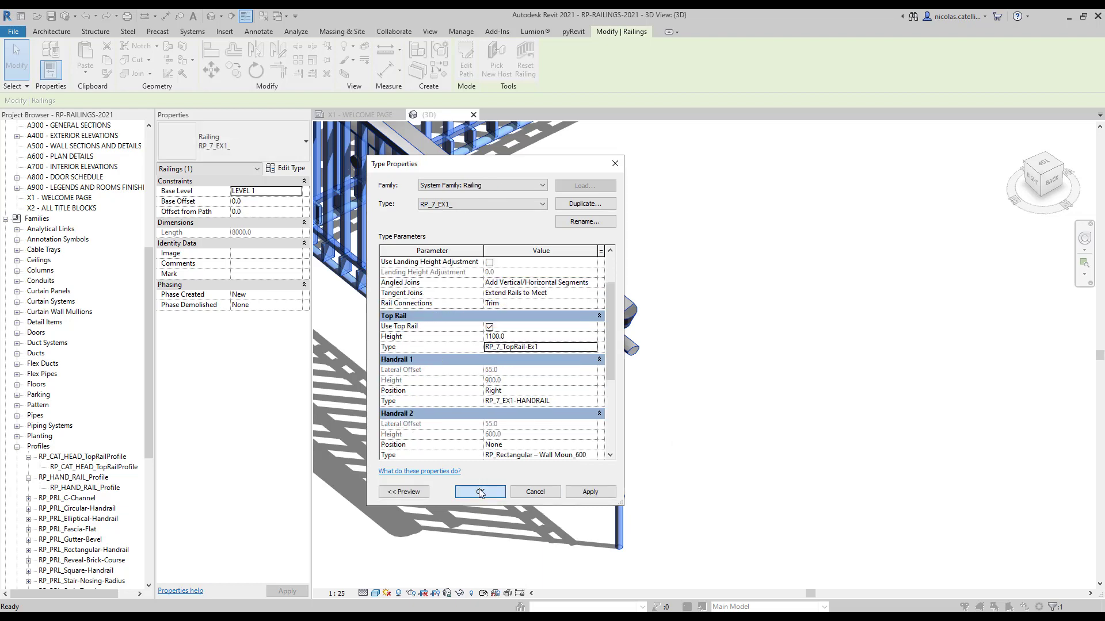
click(479, 491)
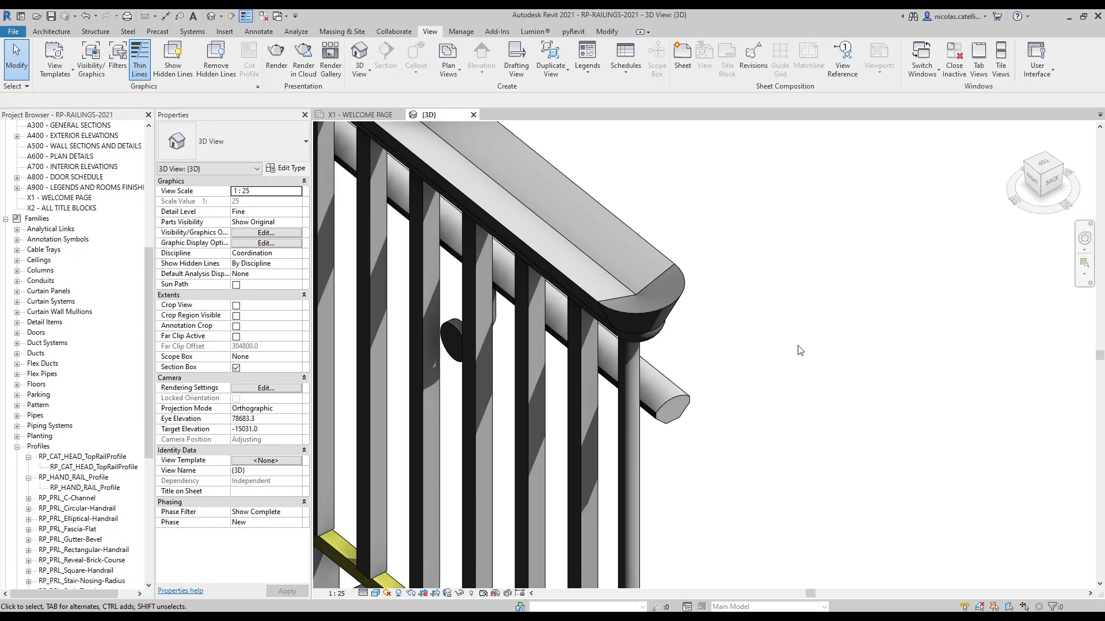
Set the TOP-RAIL-TERMINATION type's Termination Material to RP-Default
click(548, 255)
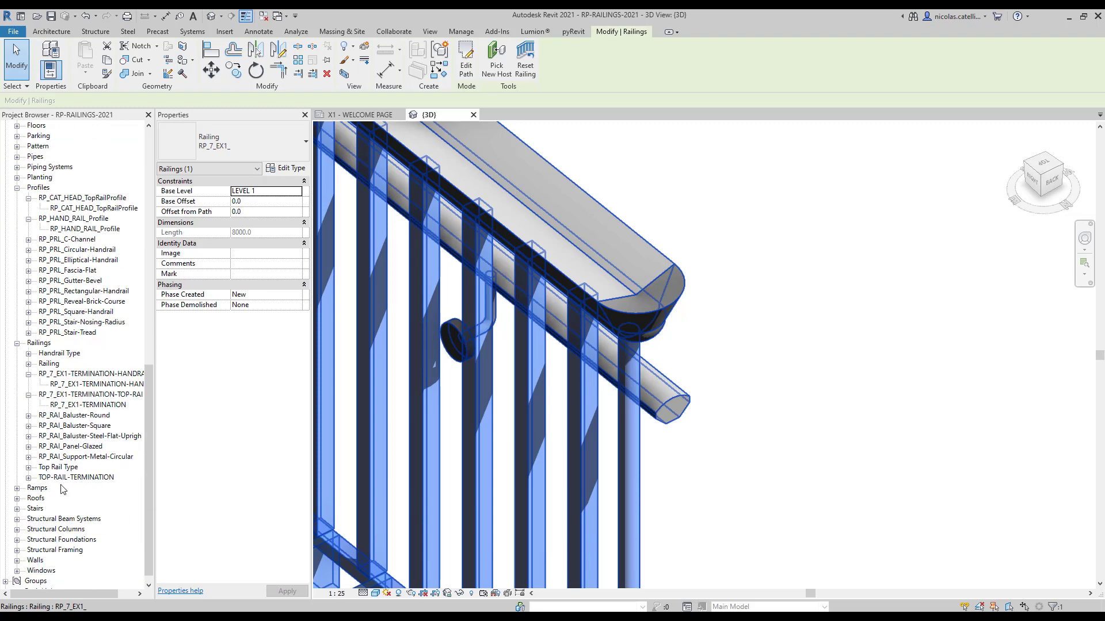
click(89, 487)
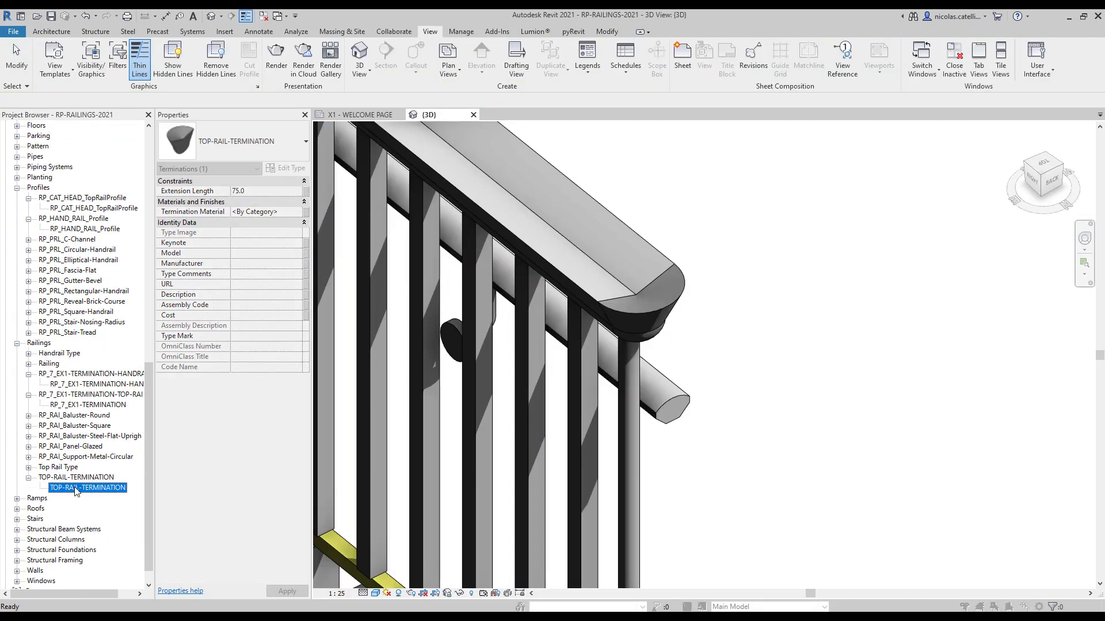
click(290, 168)
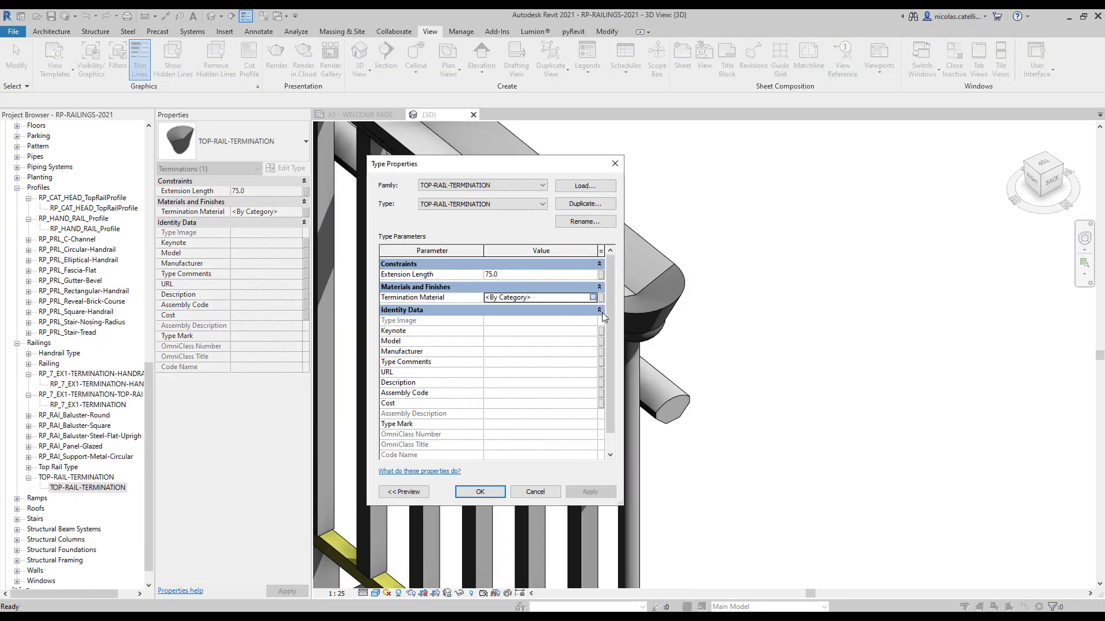
click(592, 297)
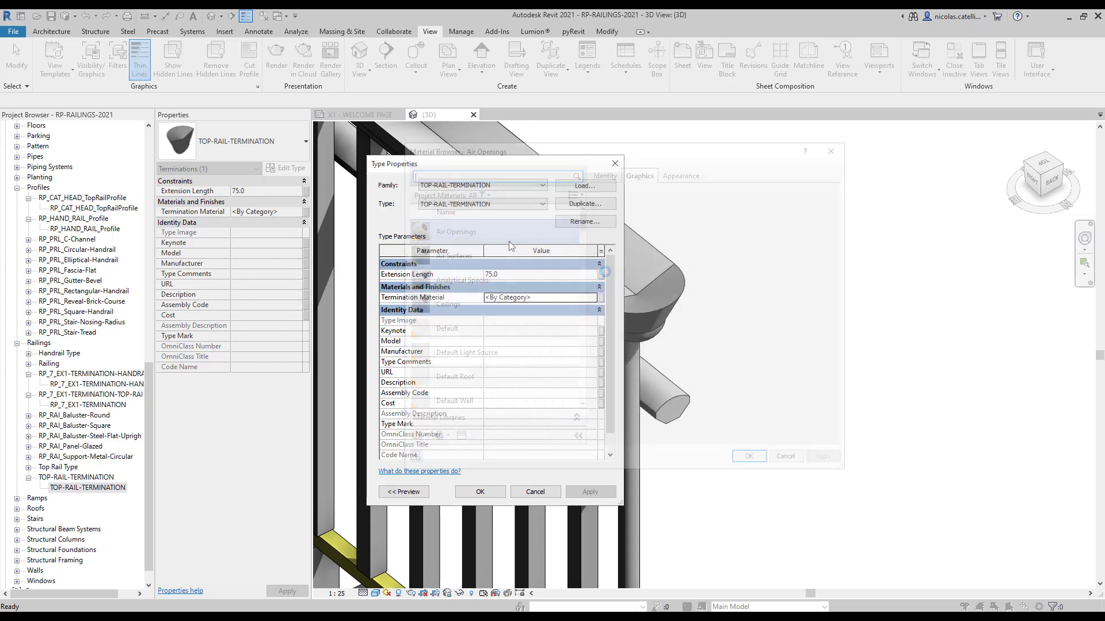
click(479, 491)
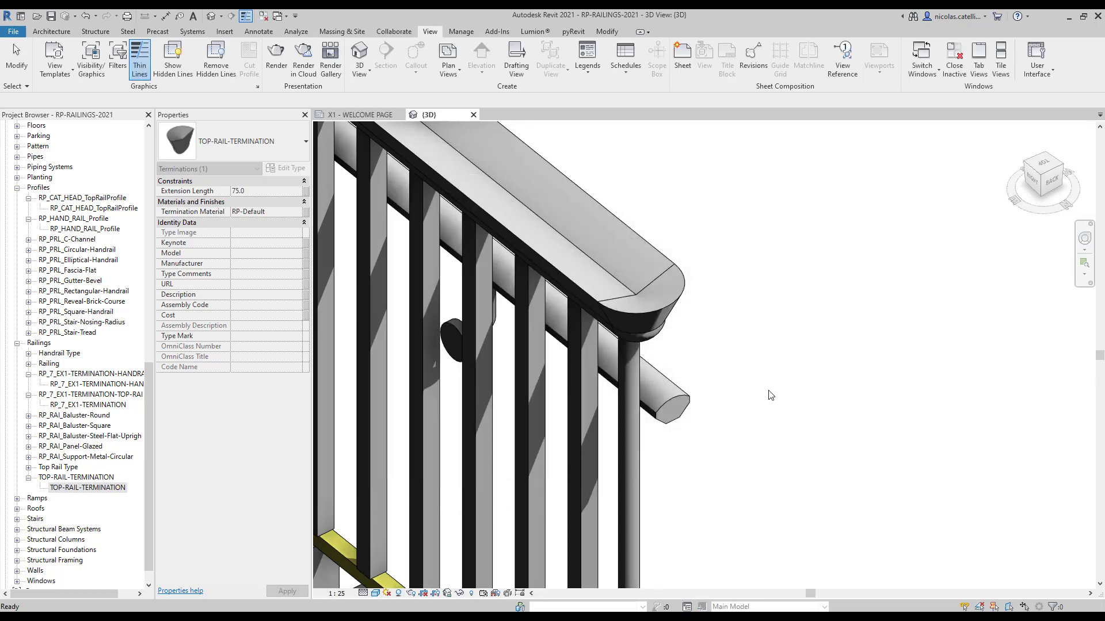